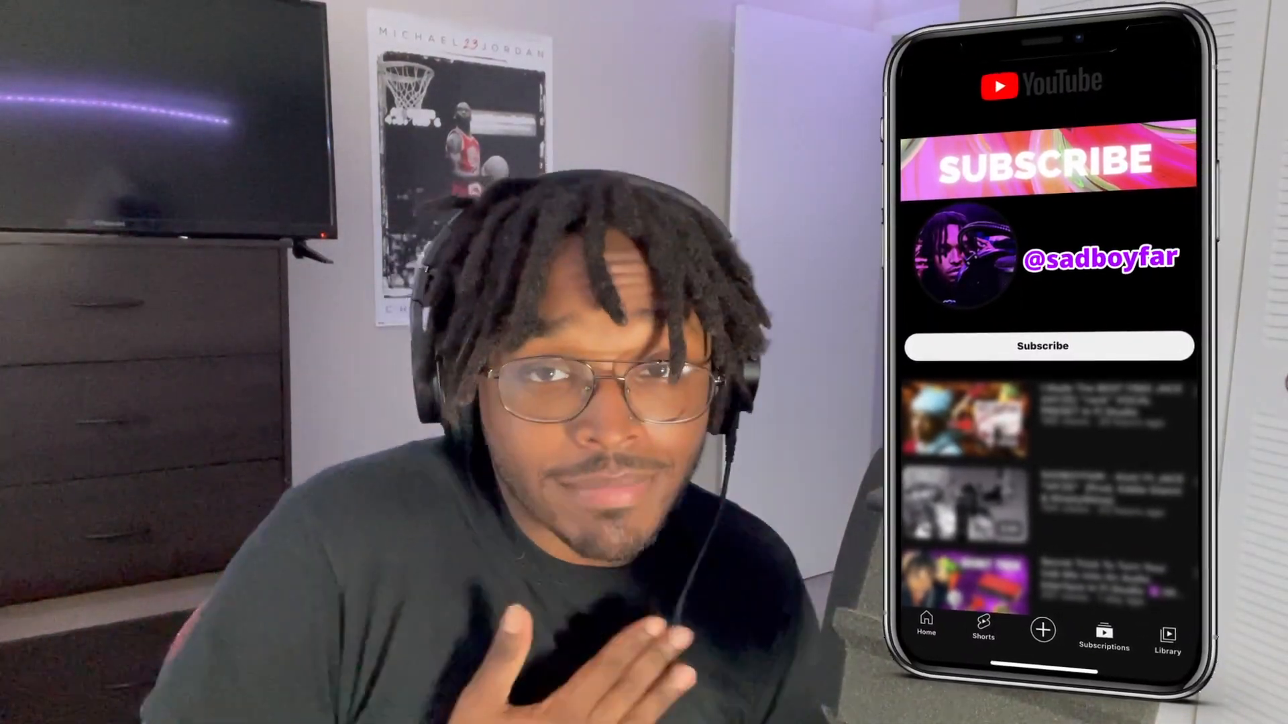
- Select the original song clip in the Playlist with the INSTR and REC tracks present
click(1042, 346)
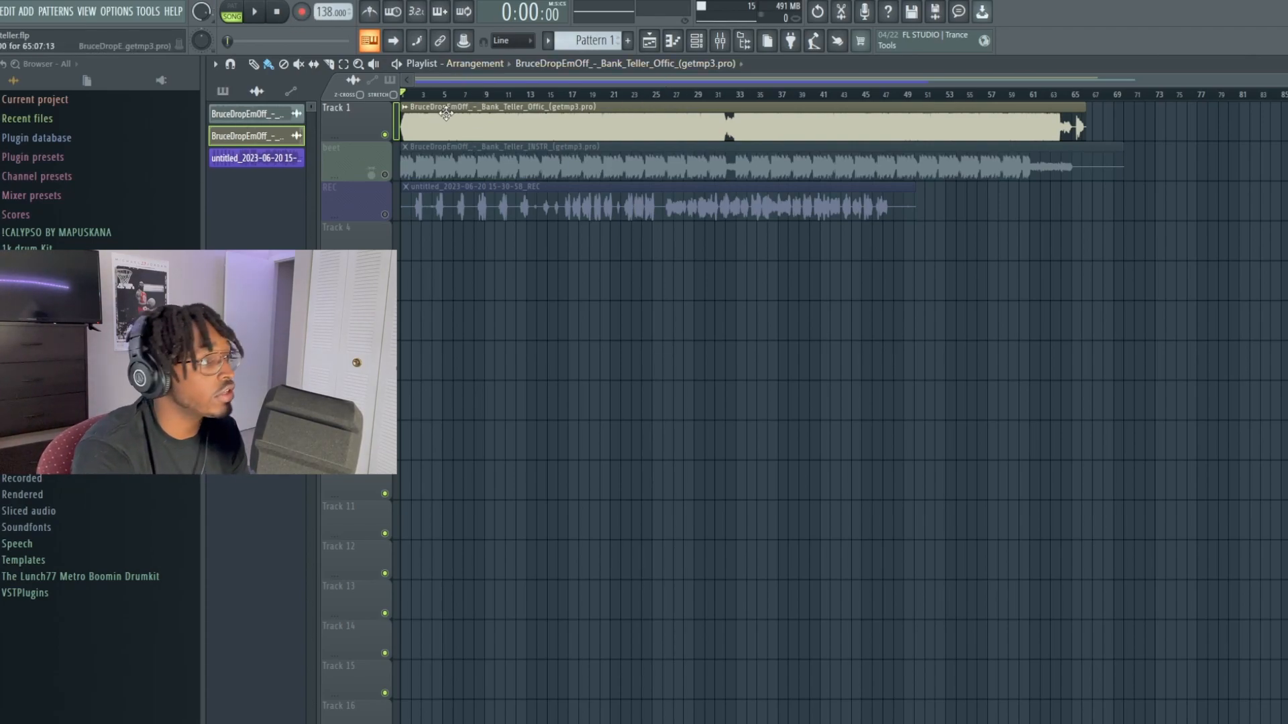
click(255, 12)
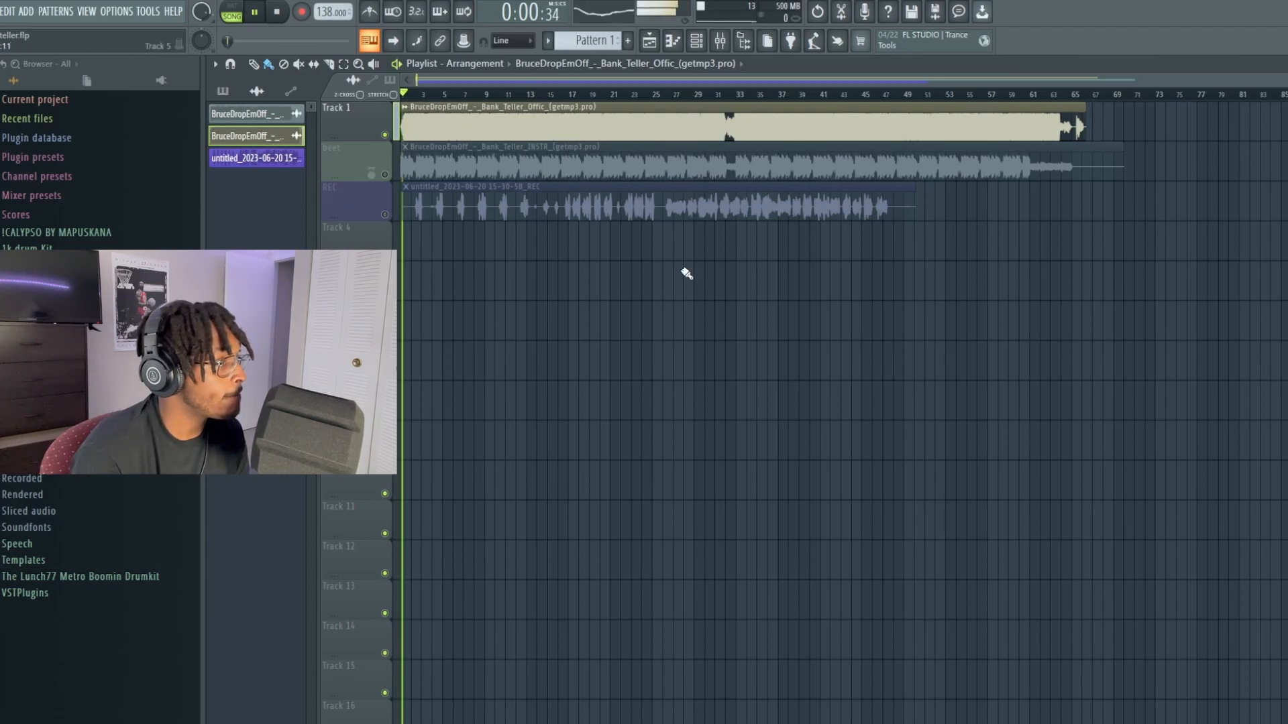
click(255, 12)
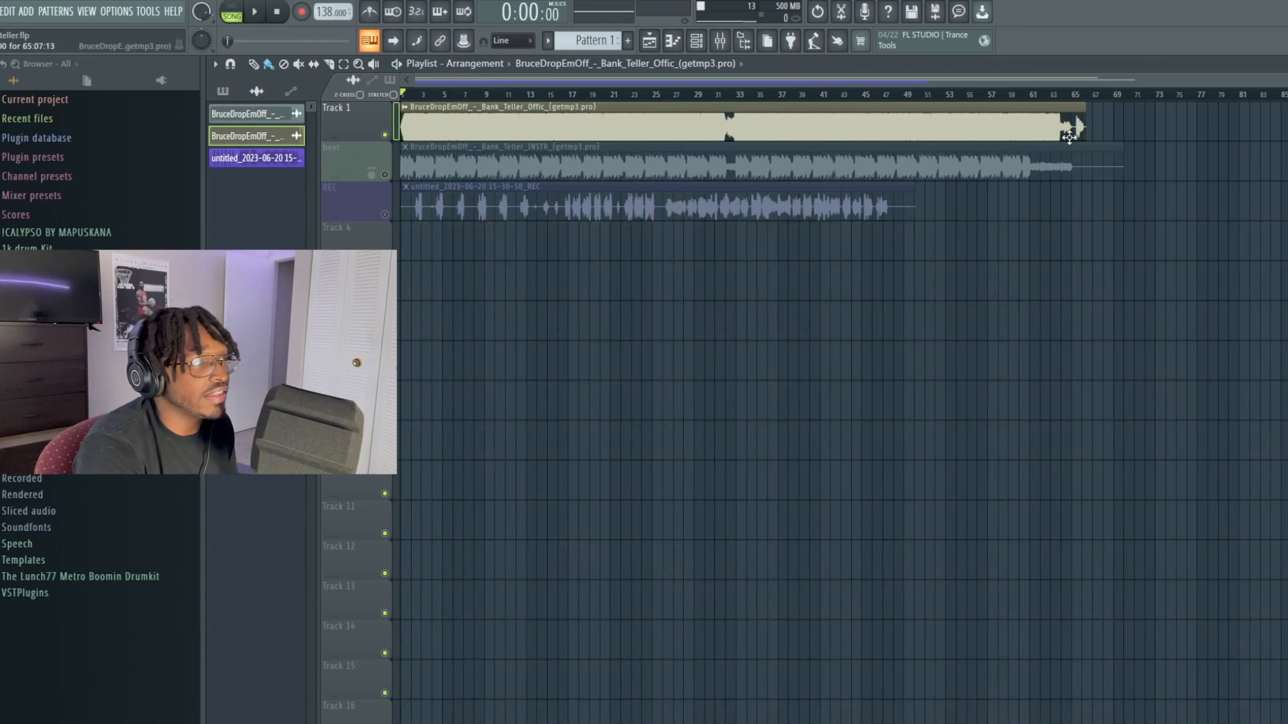
mouse_move(847, 185)
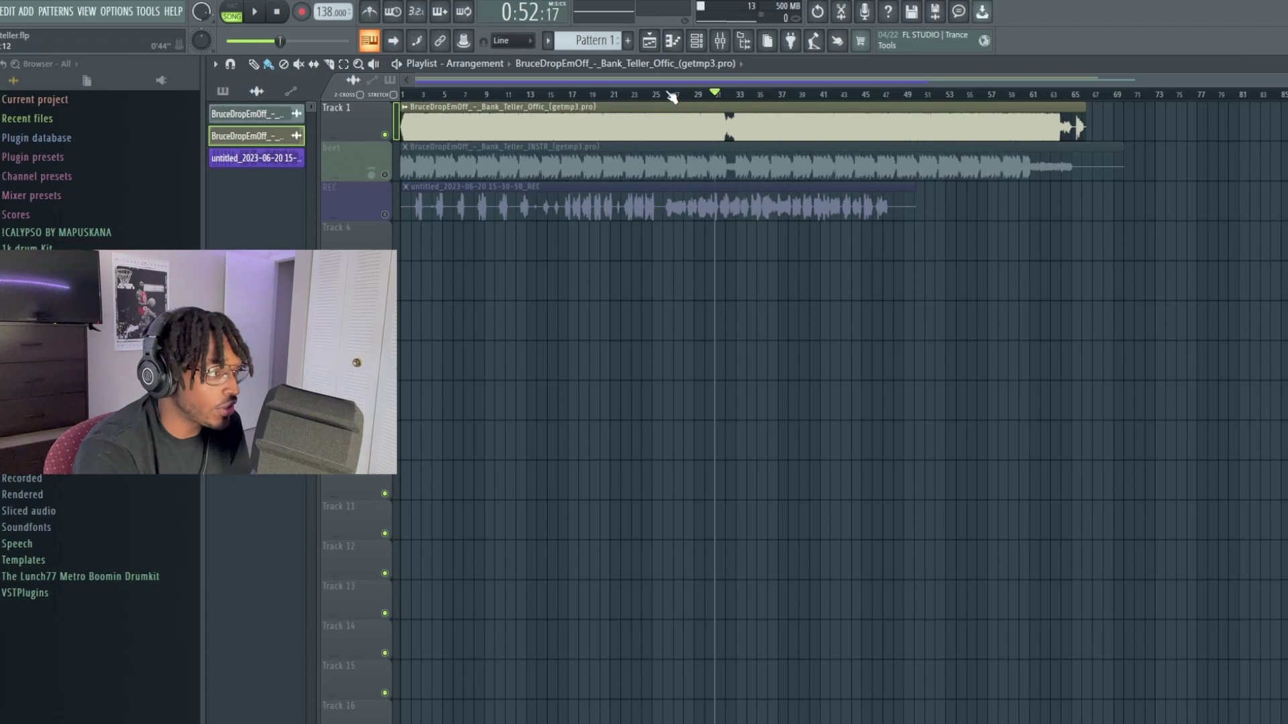
click(653, 93)
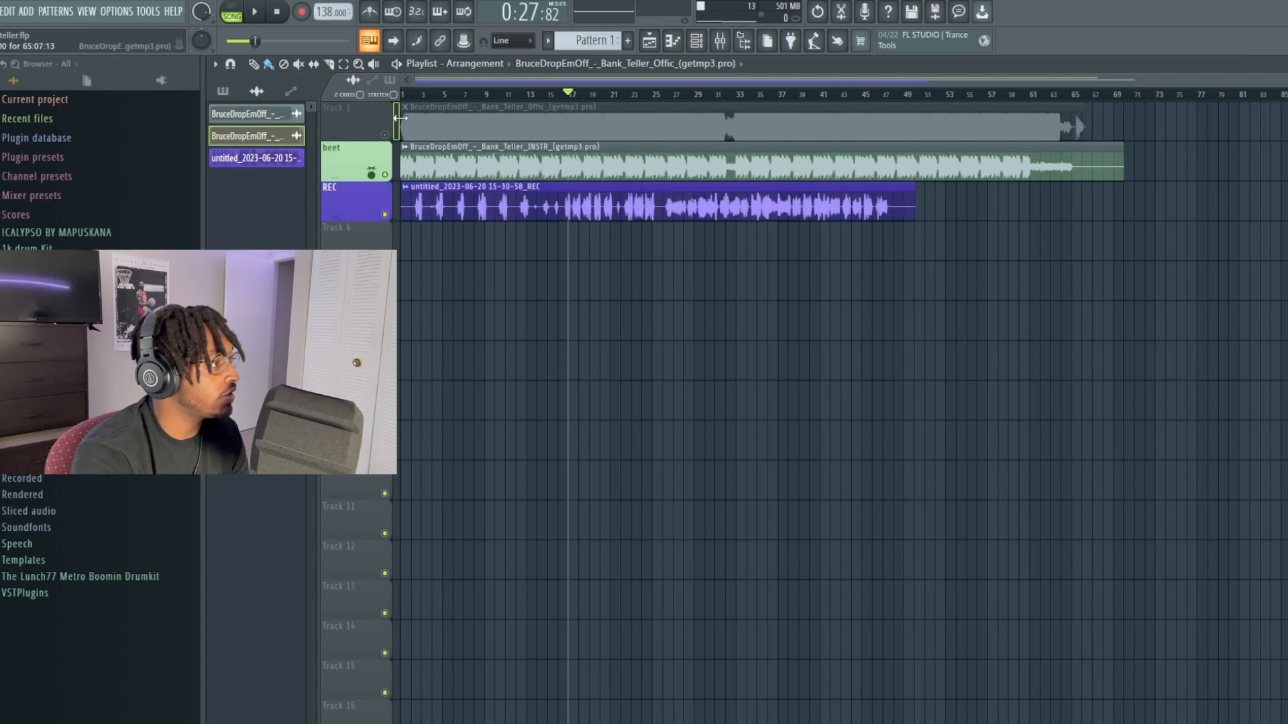
click(254, 12)
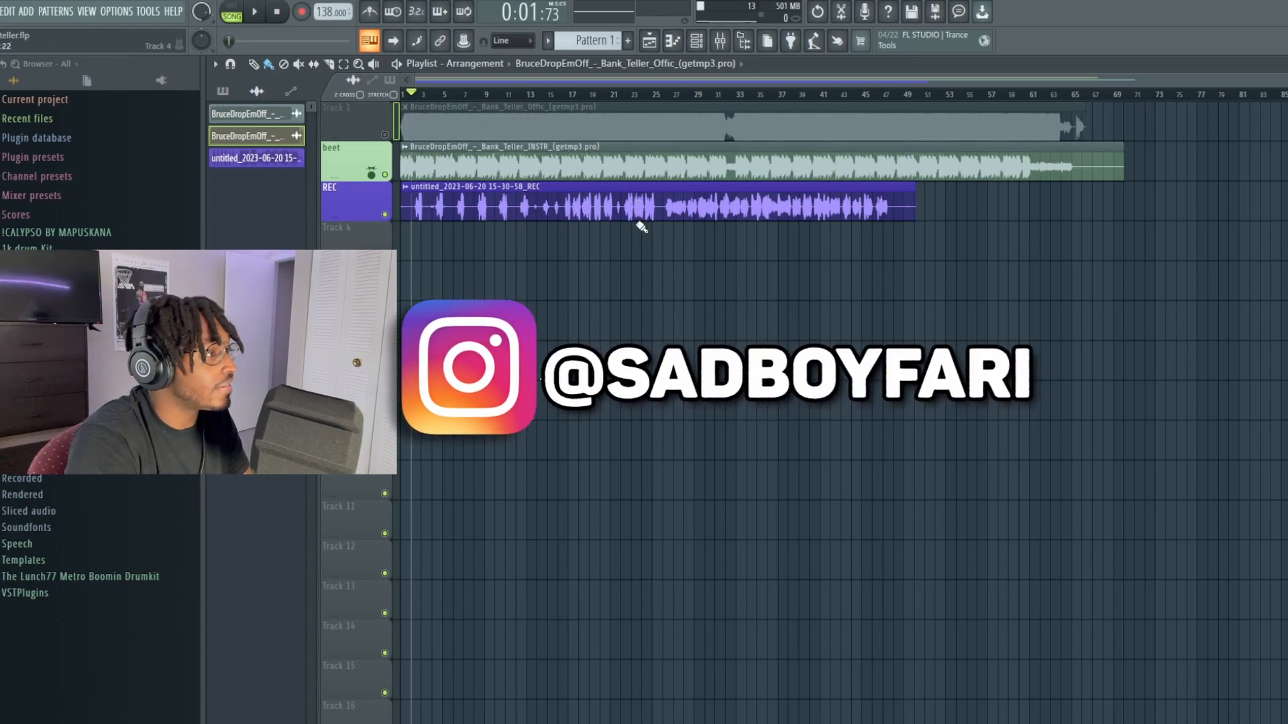
click(255, 12)
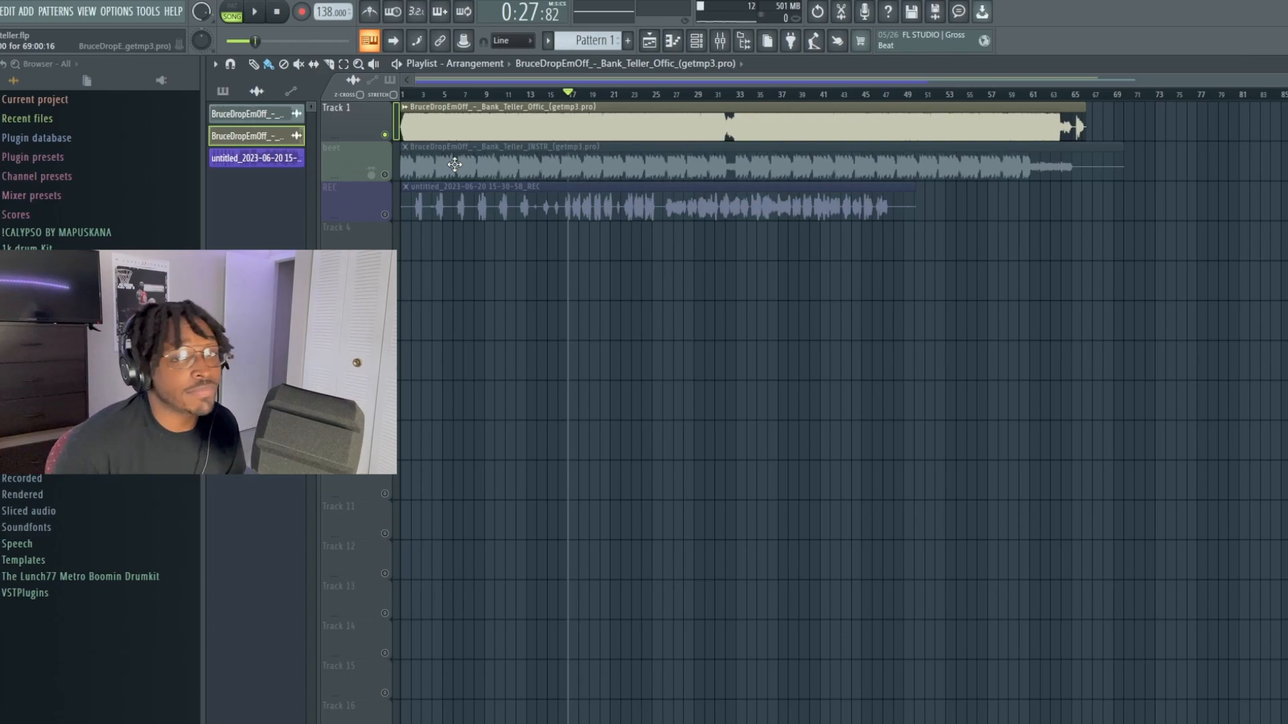
mouse_move(1003, 158)
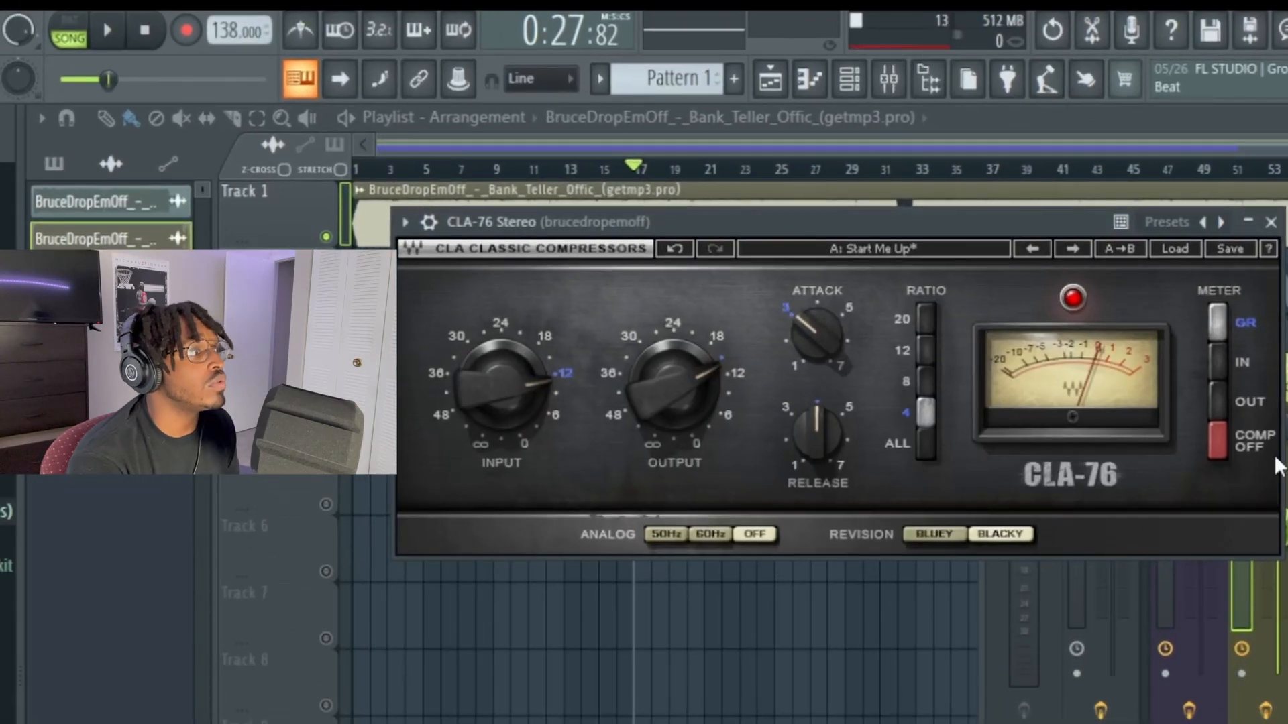
mouse_move(846, 431)
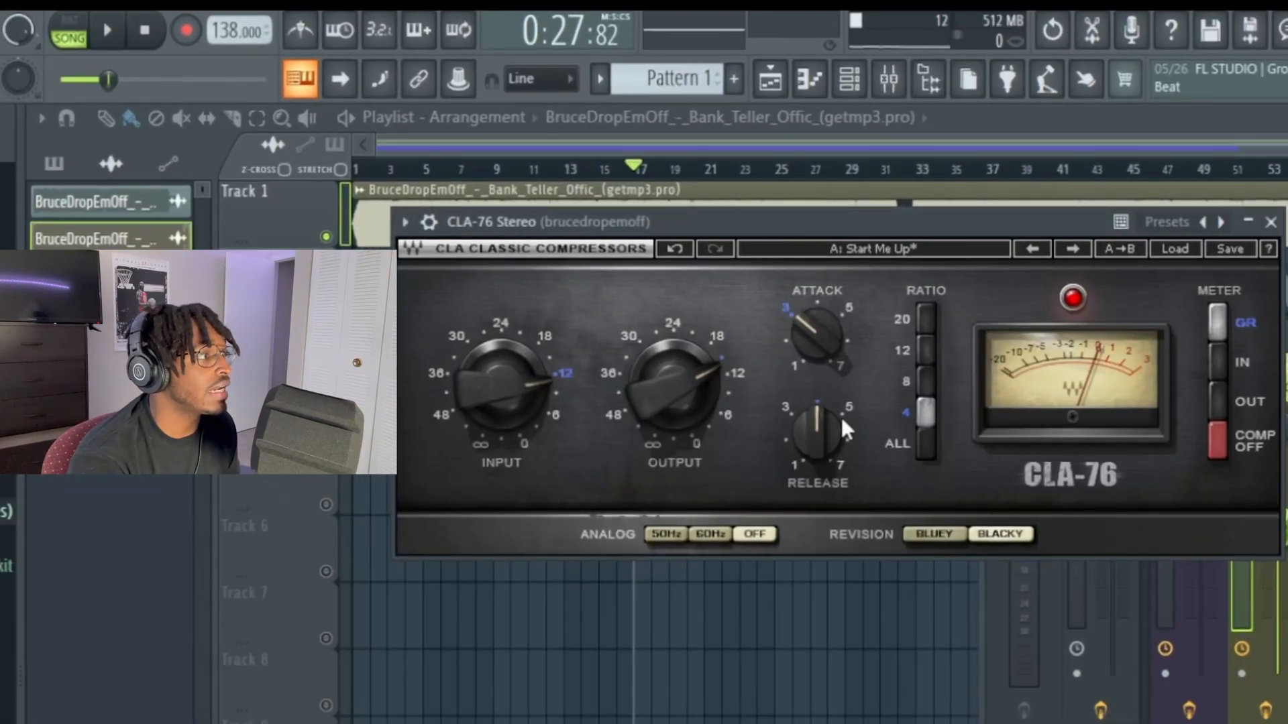
mouse_move(883, 422)
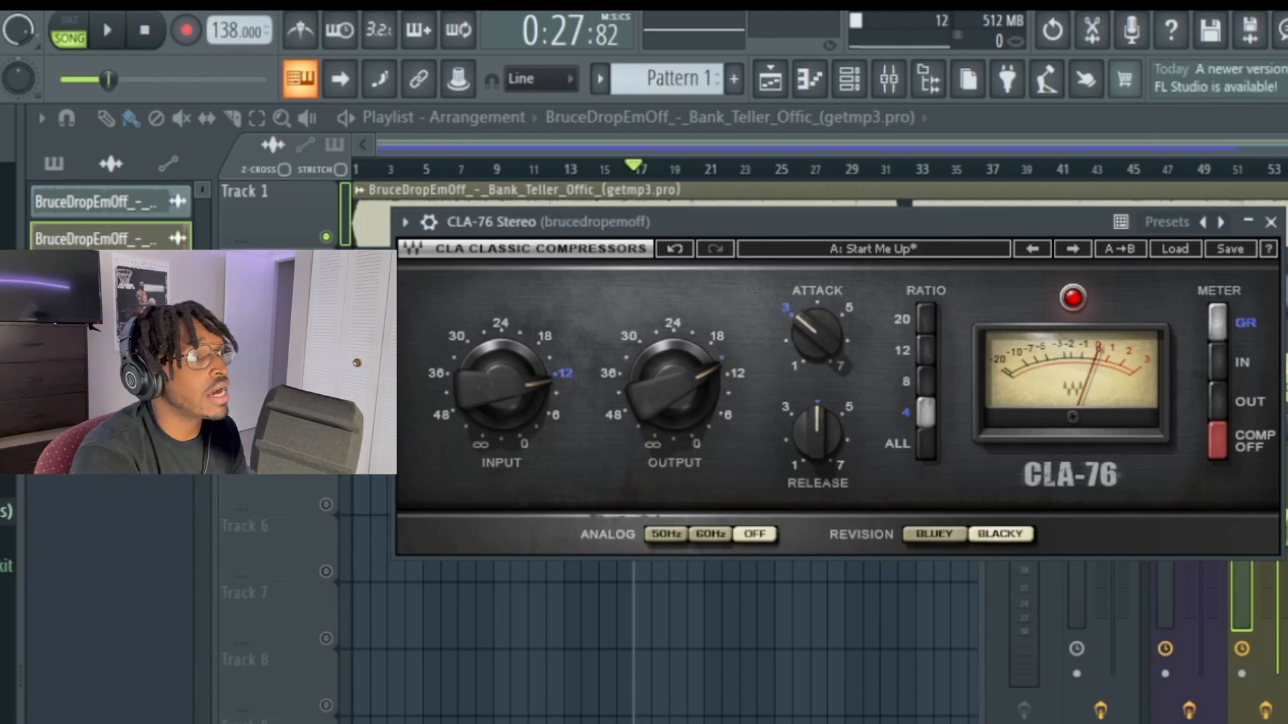
- Close the CLA-76 window and show the recorded vocal's mixer effect chain
click(1272, 222)
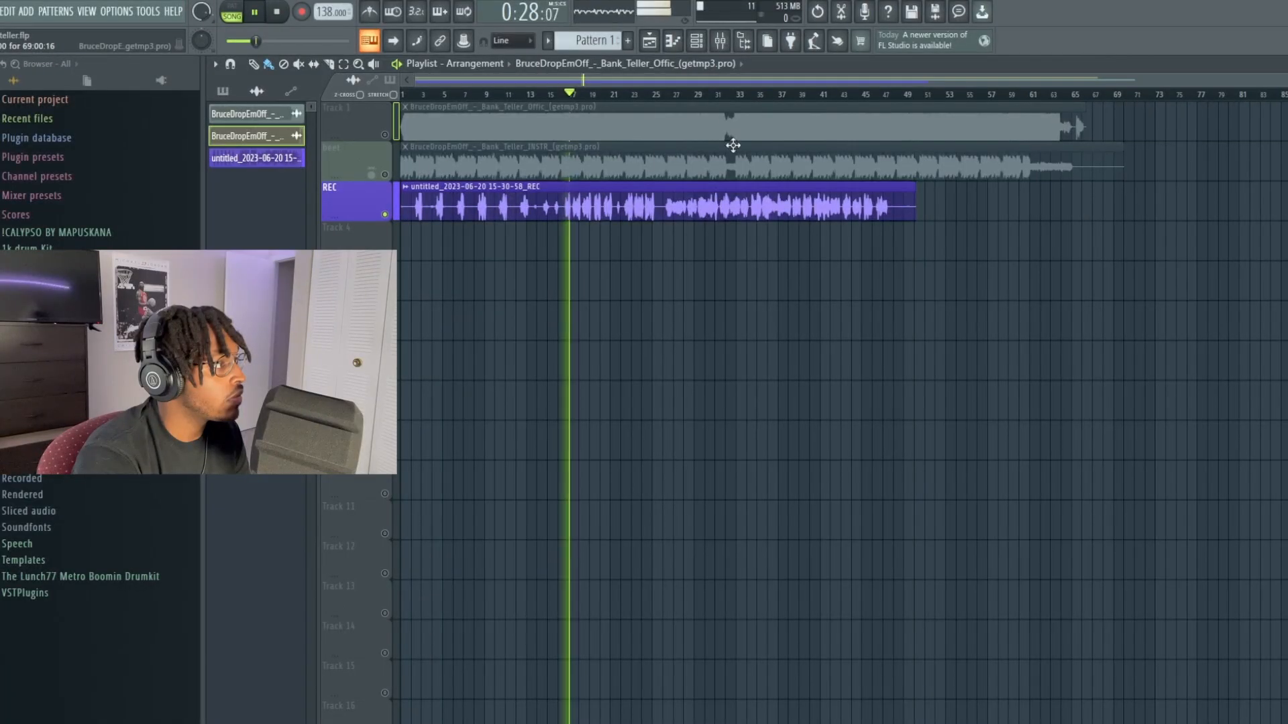
click(1116, 274)
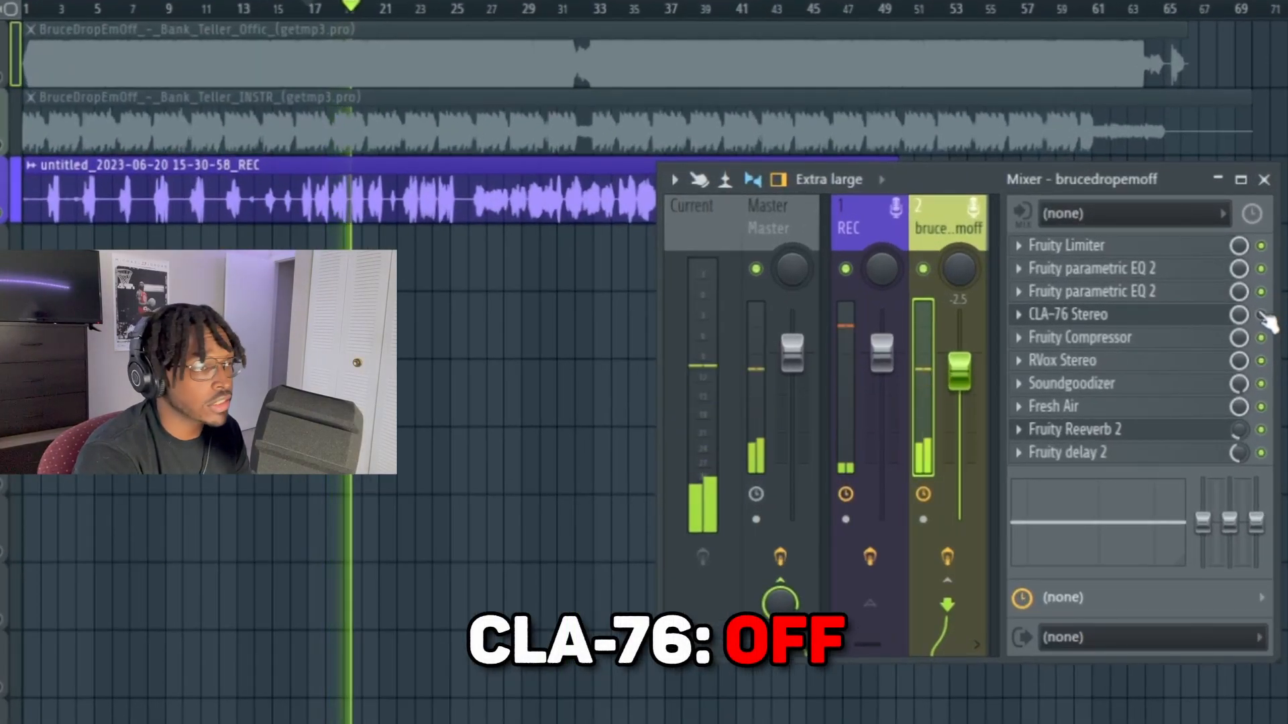
- Bypass the CLA-76 Stereo slot in the vocal's mixer insert
click(1260, 314)
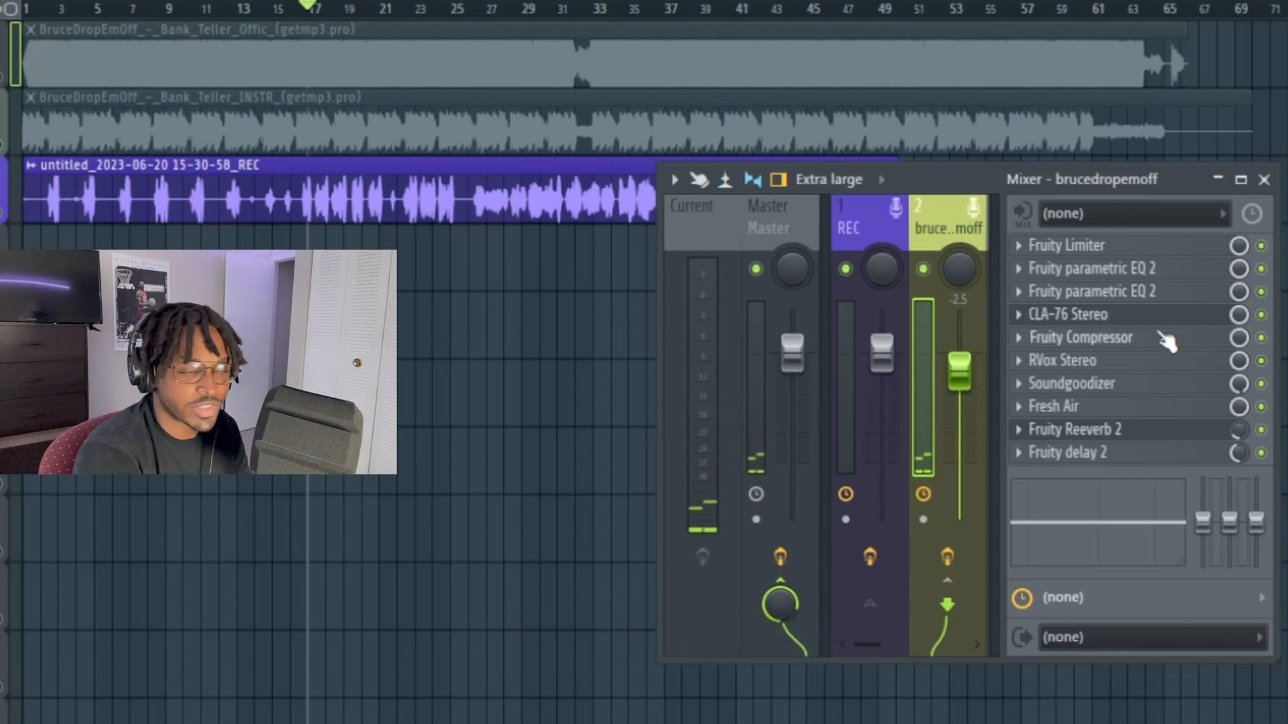
mouse_move(1249, 415)
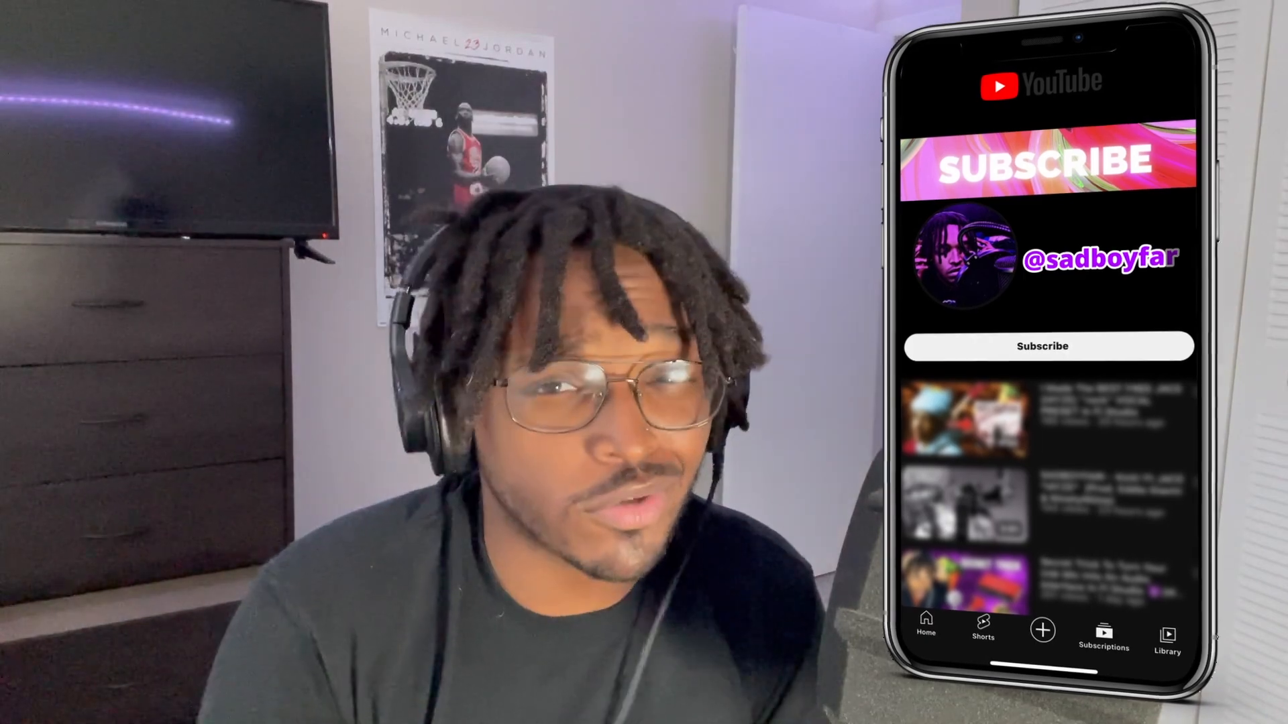
click(1041, 346)
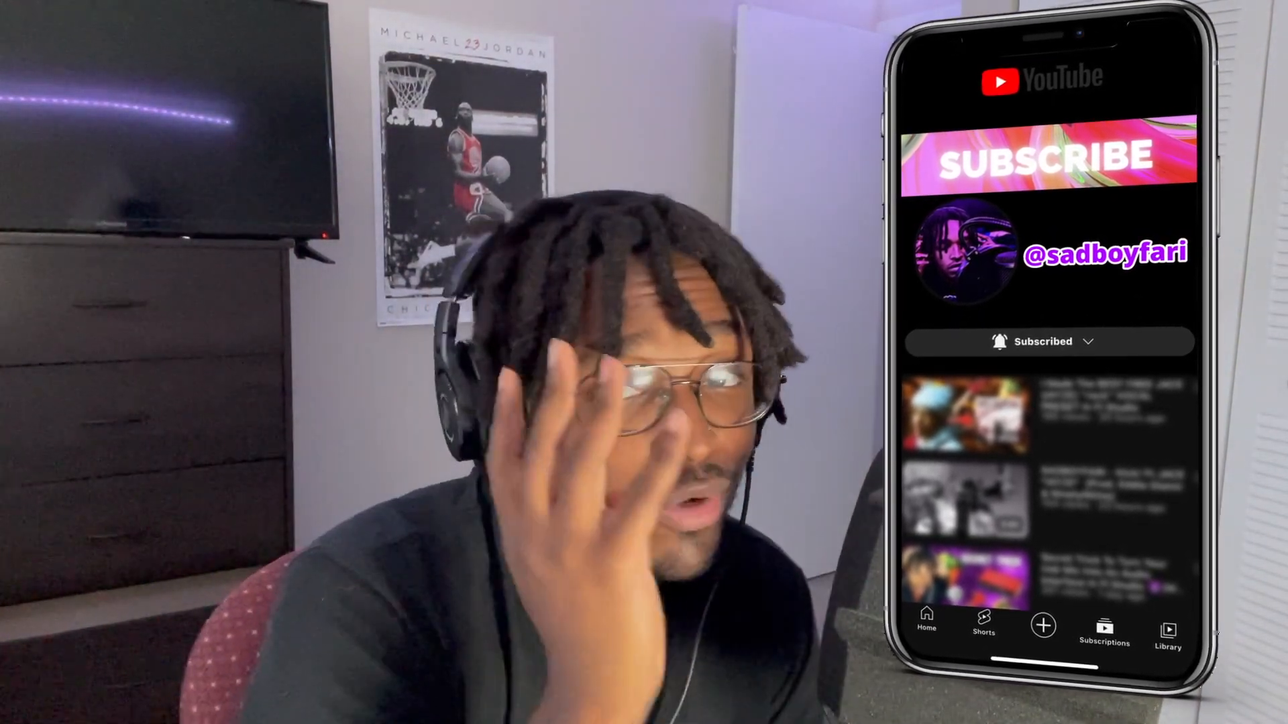